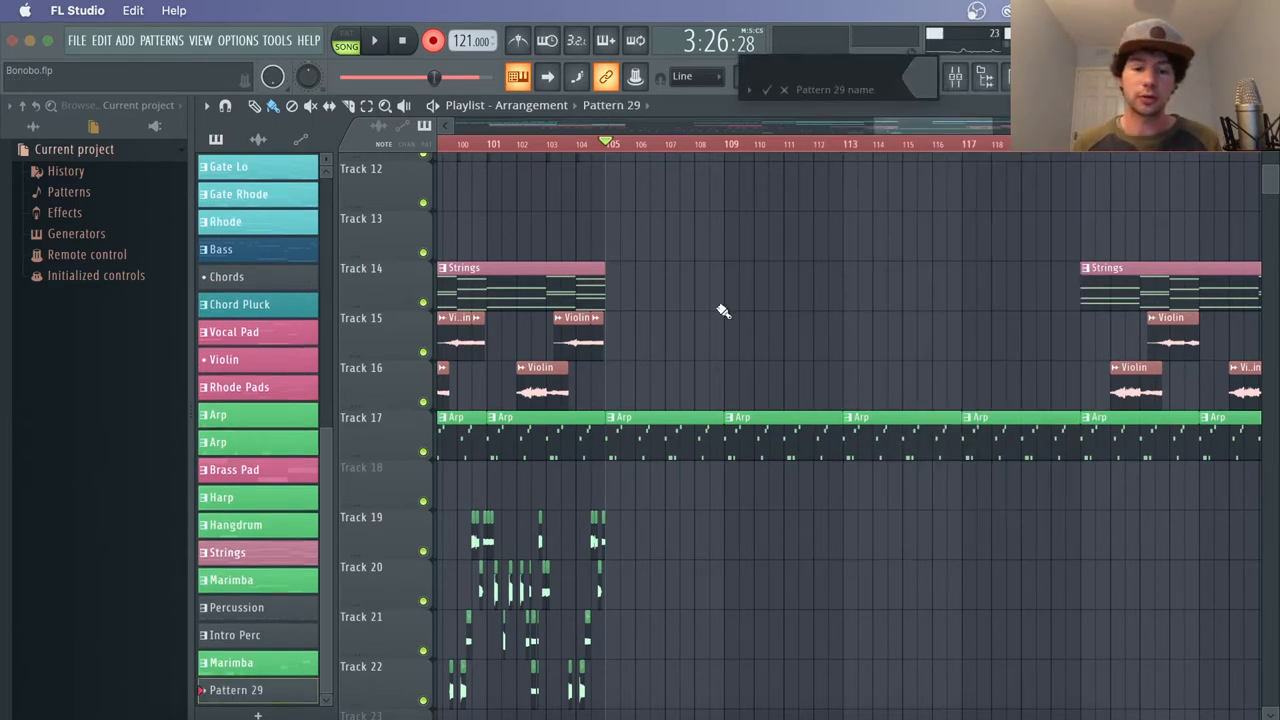
Name the new pattern 'Automation' and lay it across Track 18 from about bar 105
text(Autom)
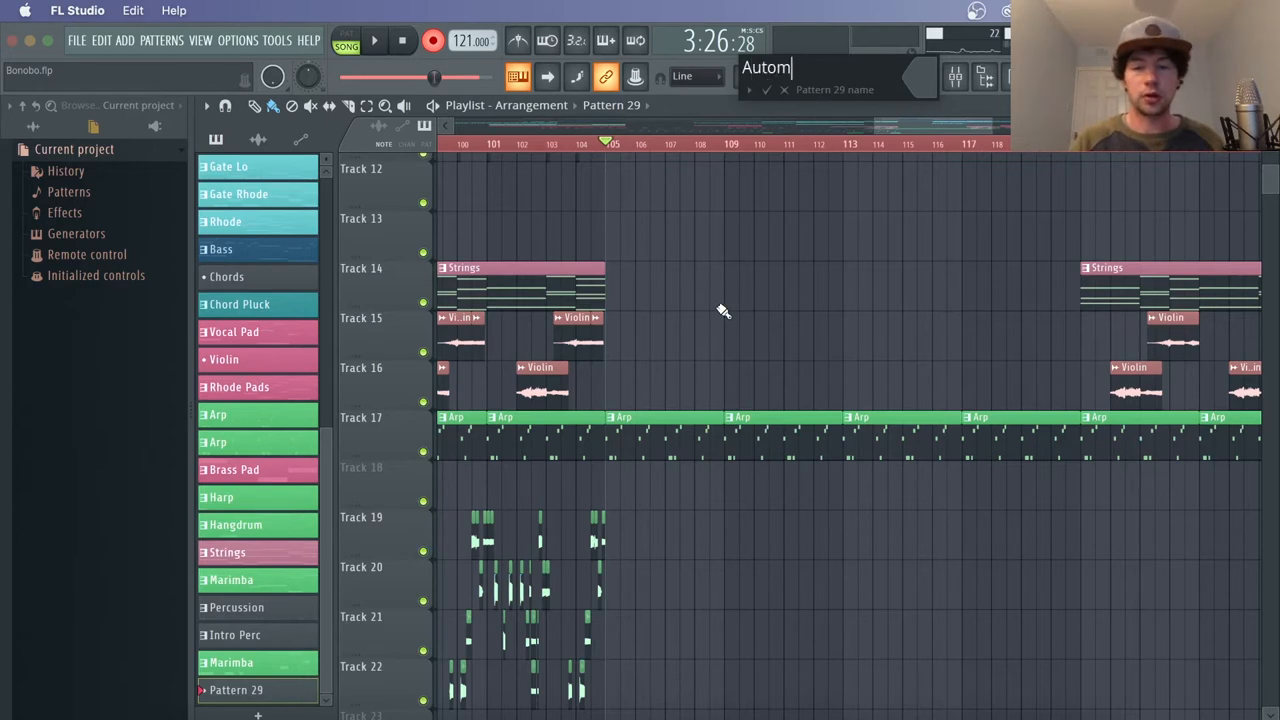
text(ation)
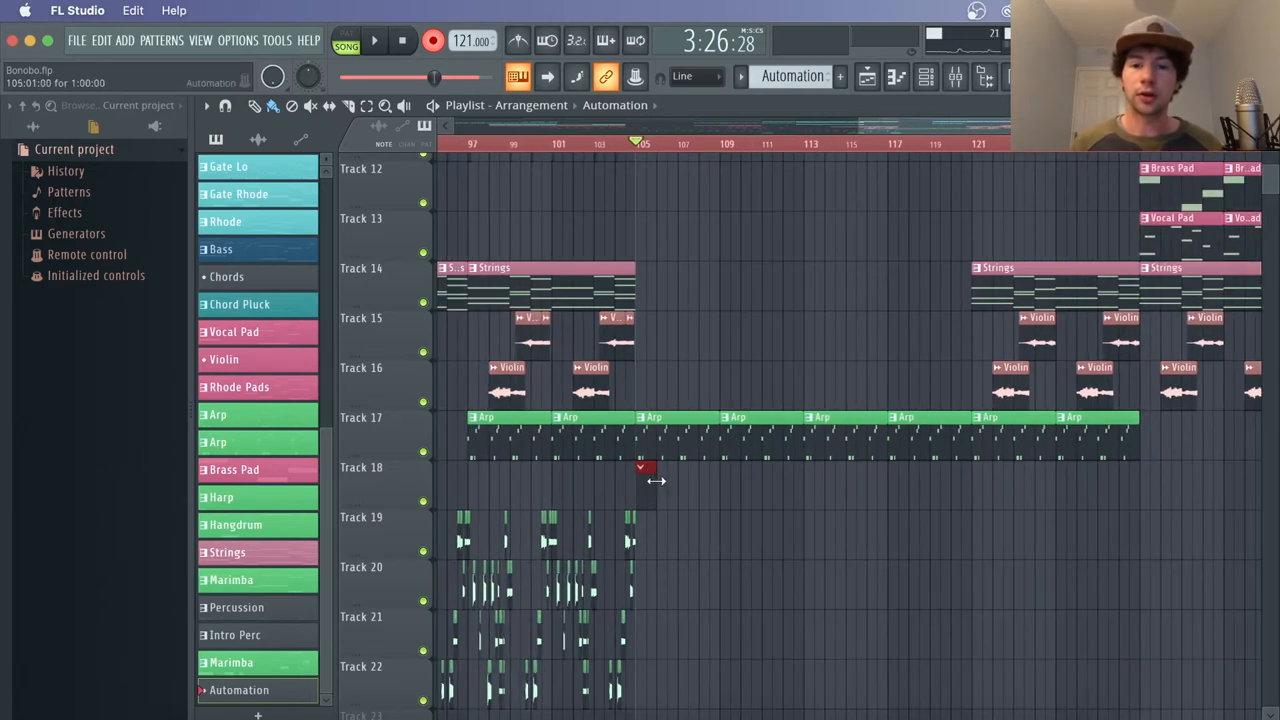
drag(644, 468, 1136, 468)
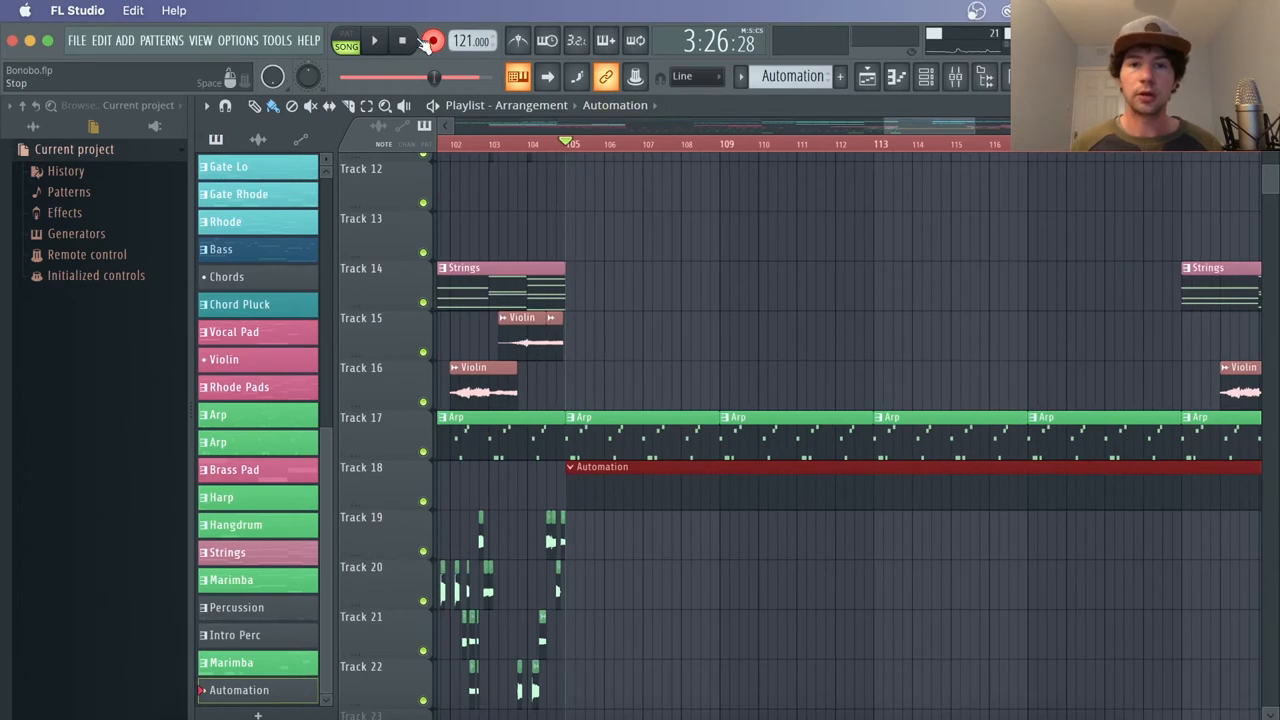
Start recording notes and automation and begin playback
click(432, 40)
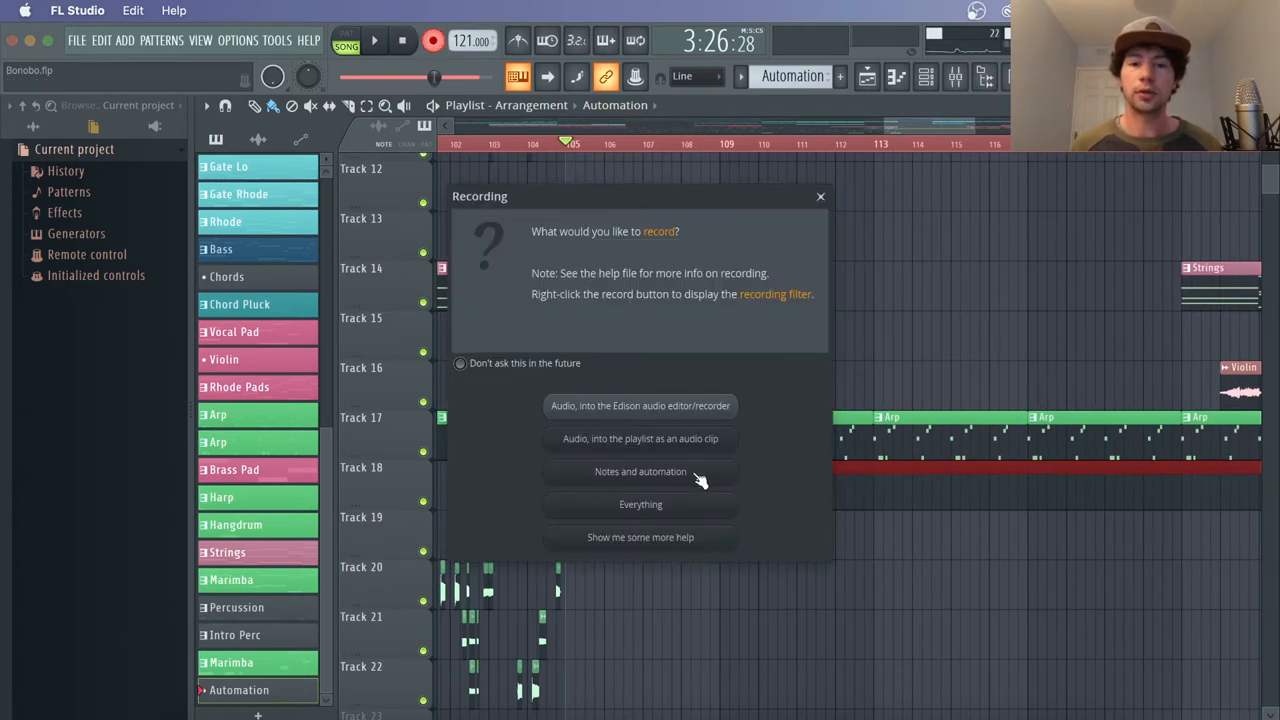
click(640, 472)
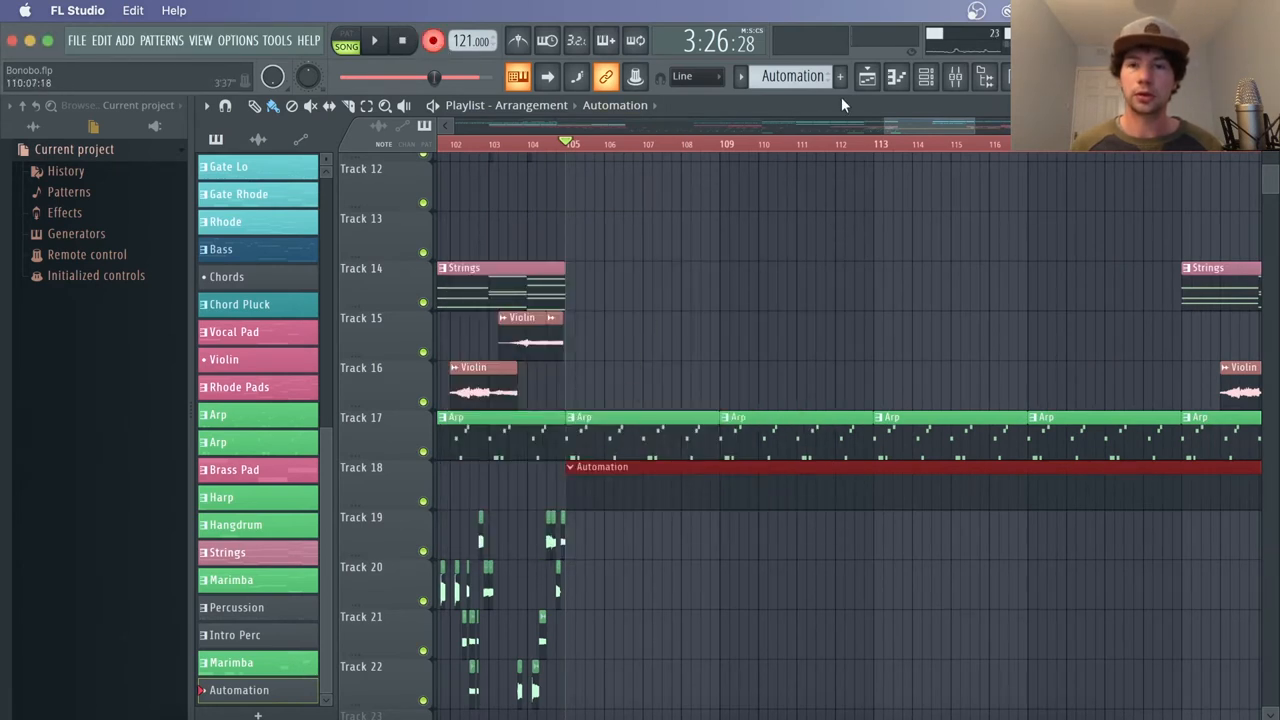
click(376, 208)
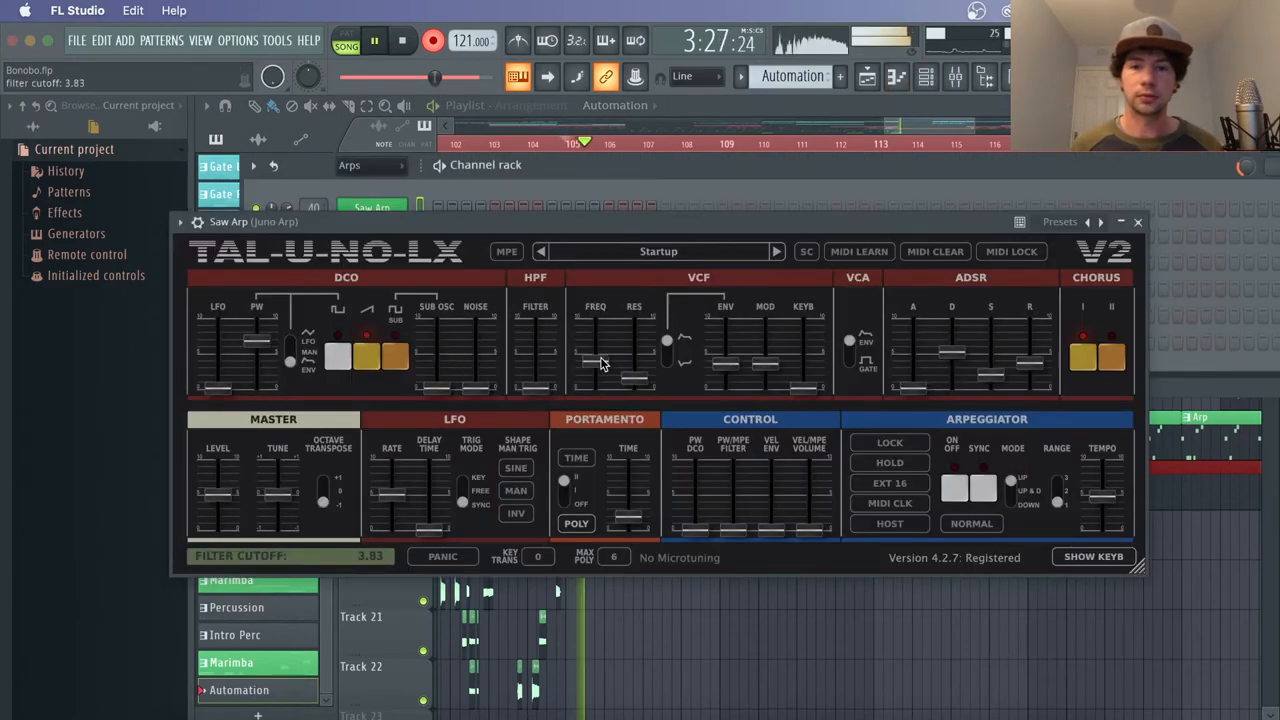
Sweep the TAL-U-NO-LX VCF Freq and Res sliders while the recording runs
drag(596, 350, 596, 336)
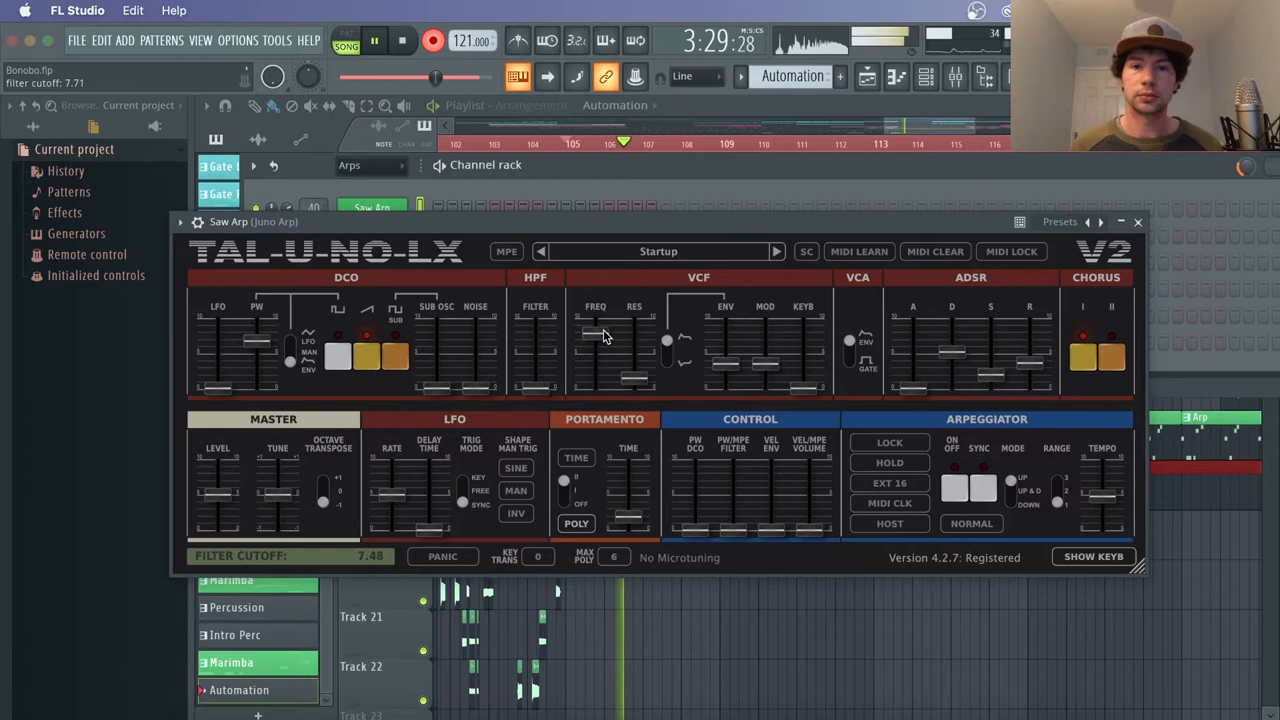
drag(600, 336, 604, 378)
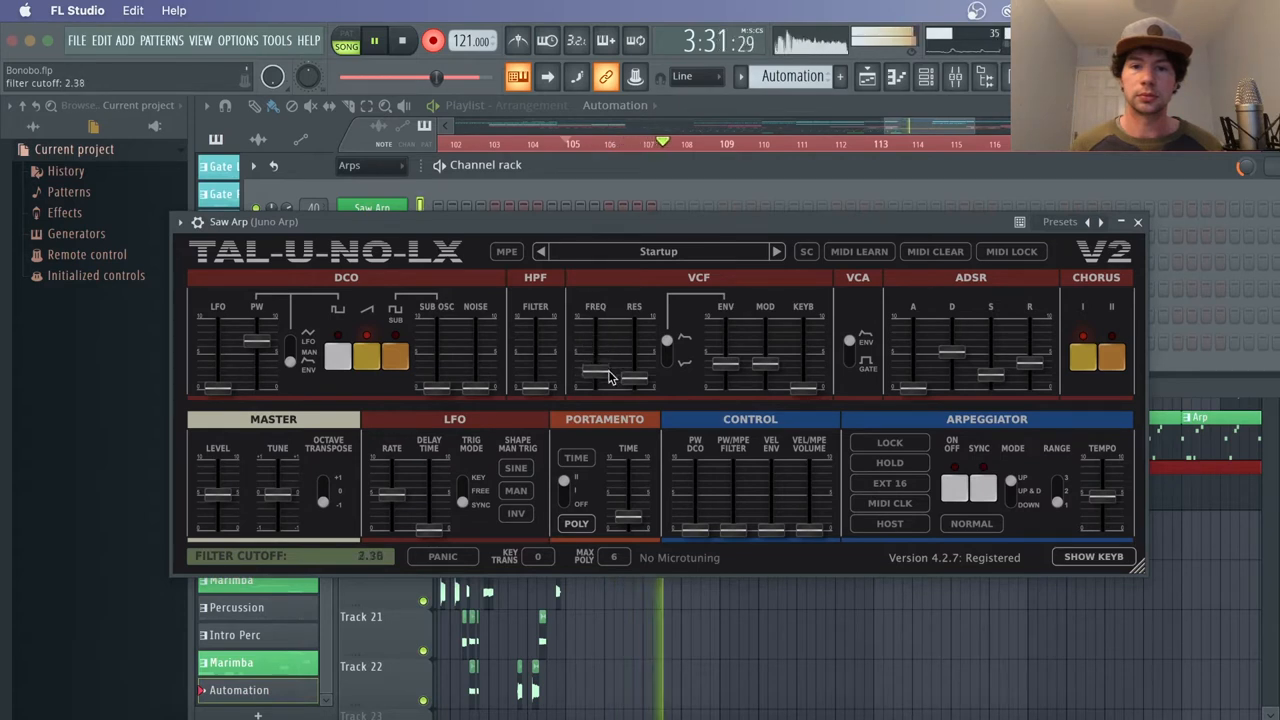
drag(632, 370, 632, 360)
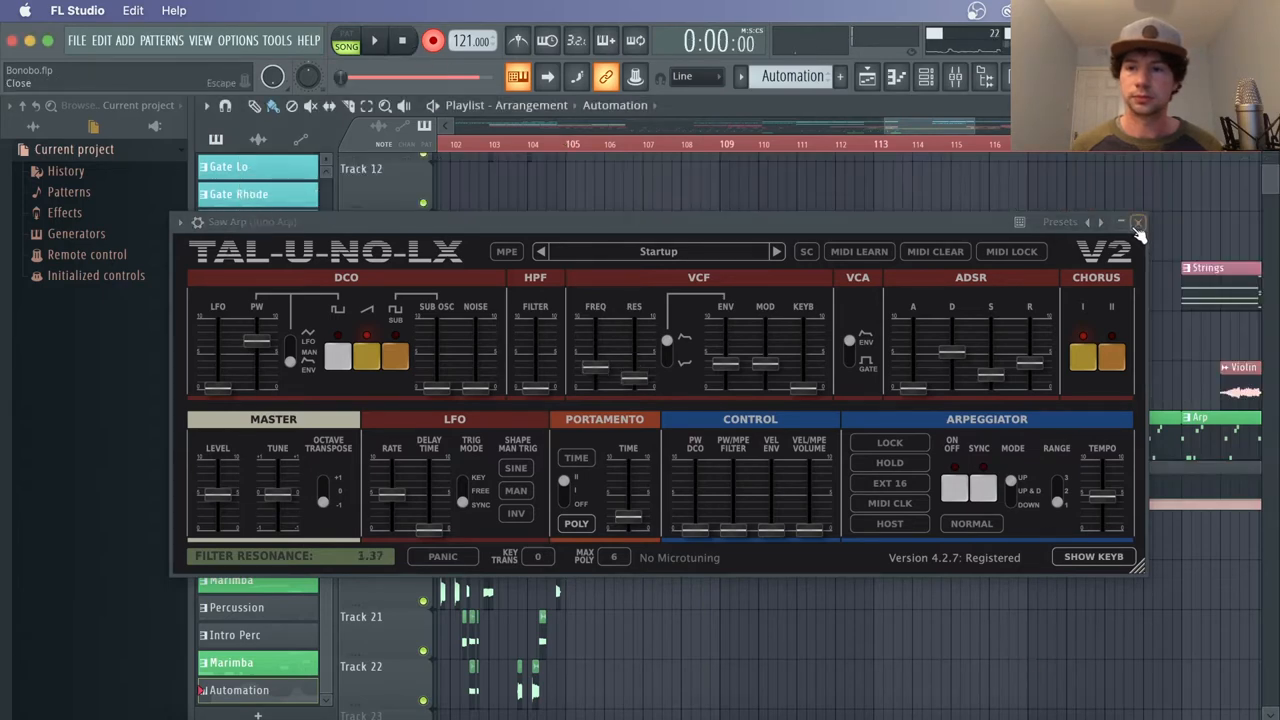
Close the Saw Arp synth and view the Automation clip's recorded filter cutoff events
click(1138, 220)
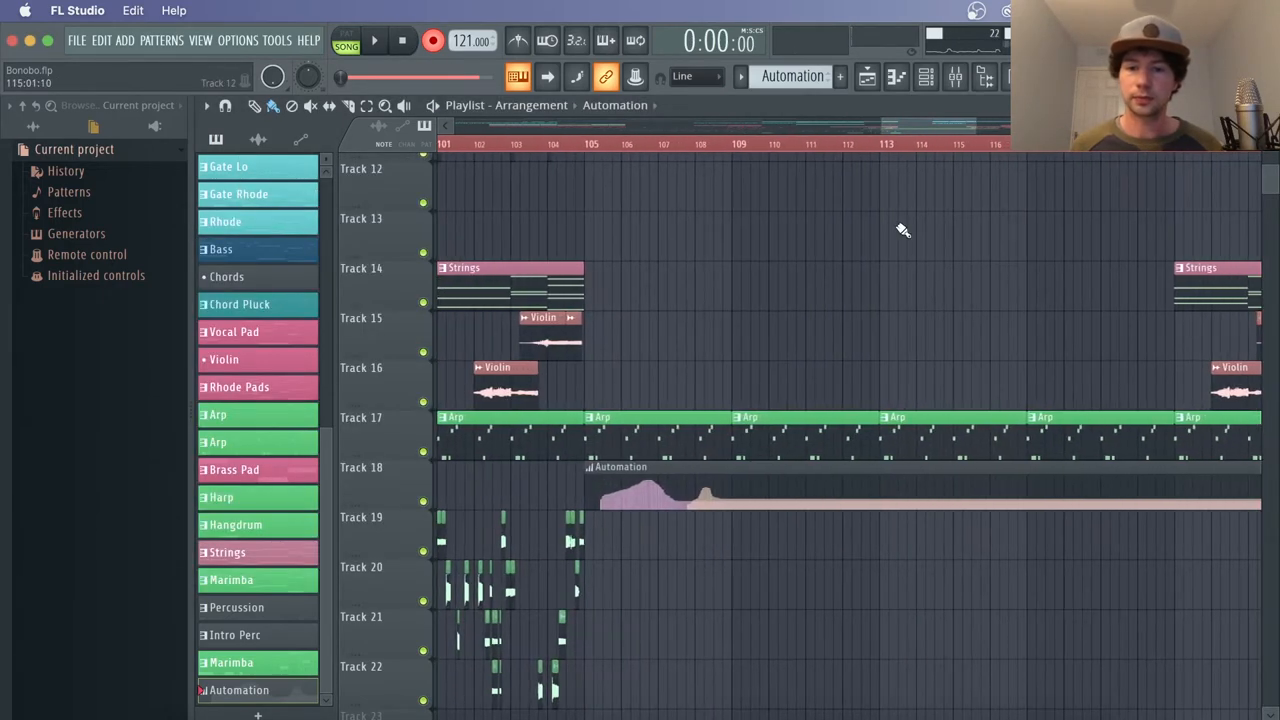
right_click(620, 490)
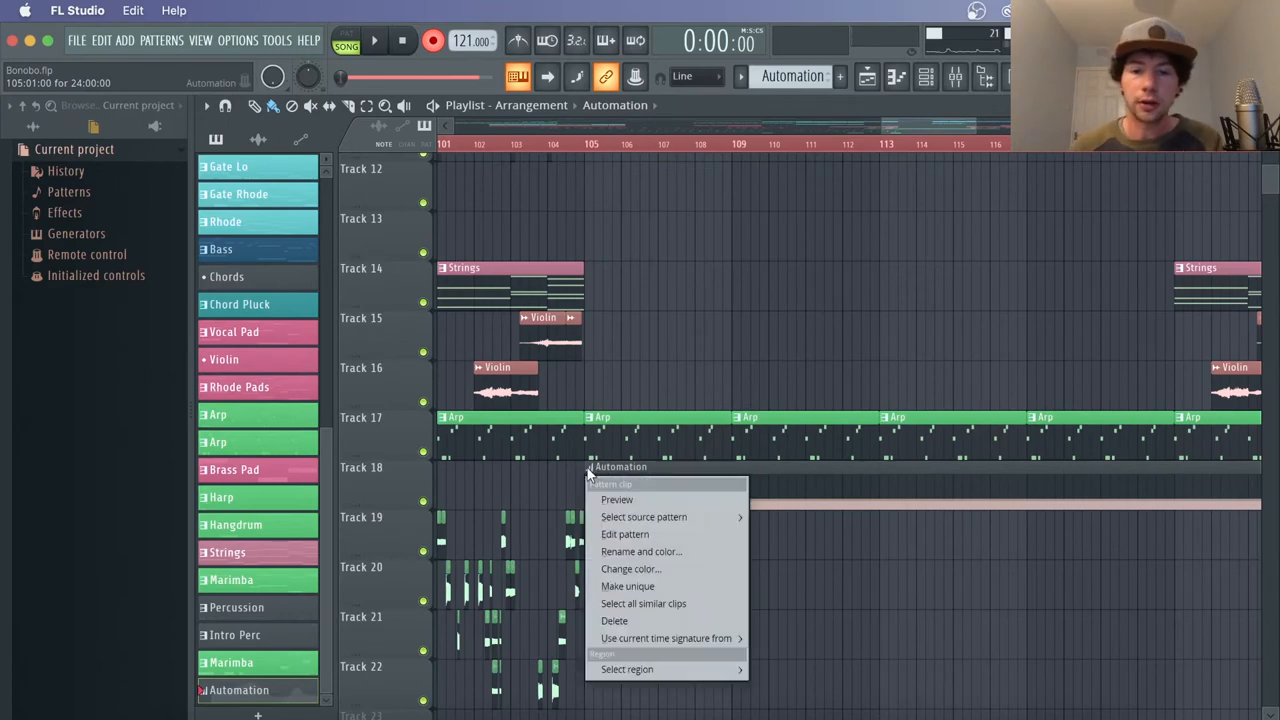
mouse_move(624, 534)
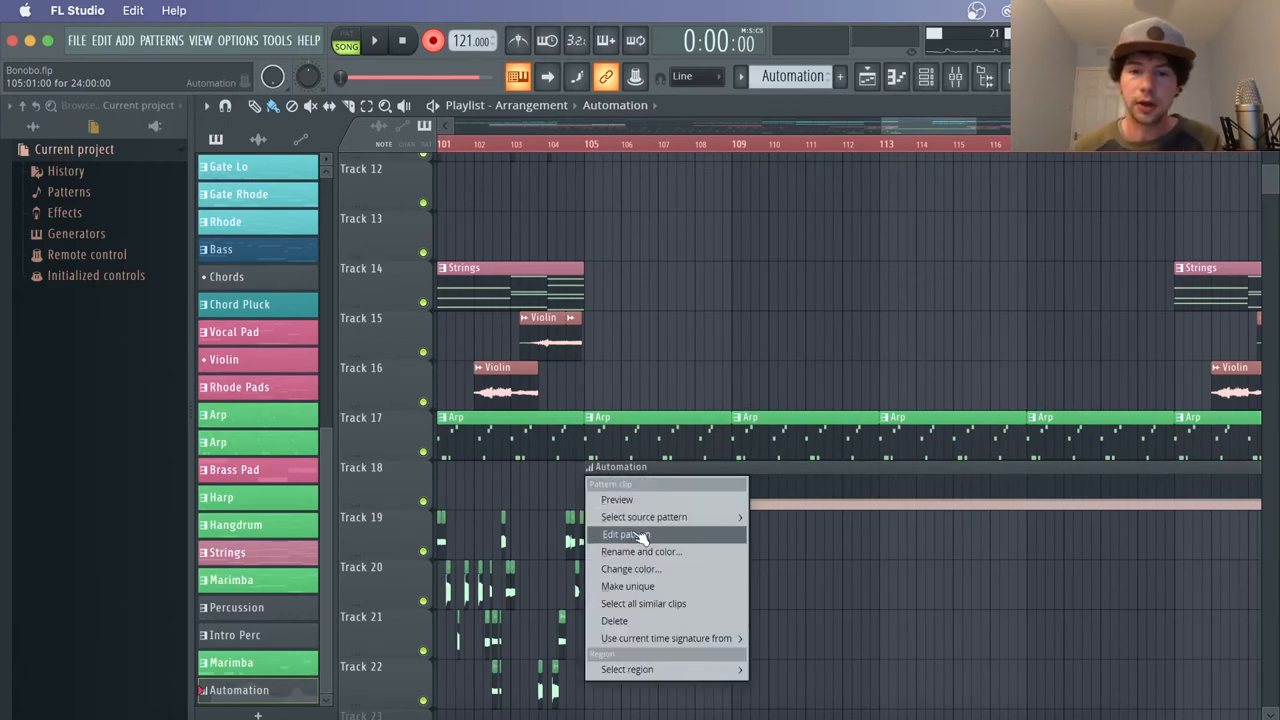
click(616, 534)
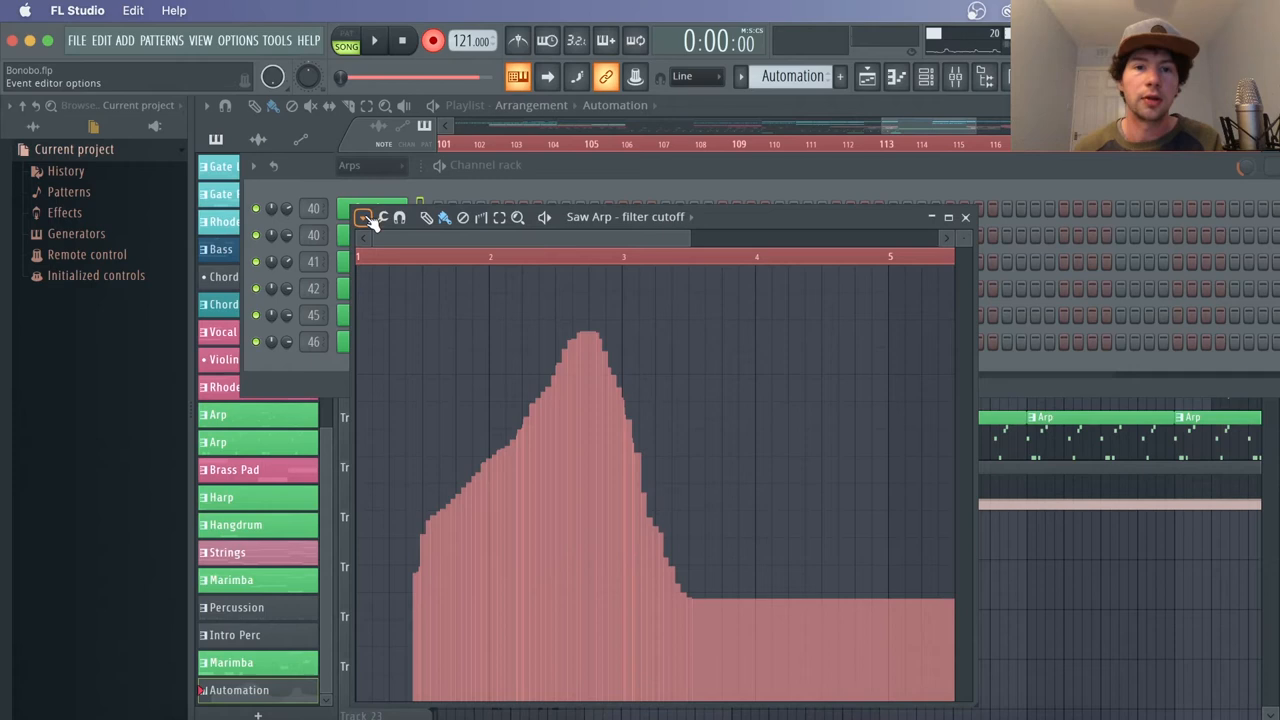
Turn the cutoff events into a Saw Arp filter cutoff automation clip, accepting Decimate
click(364, 216)
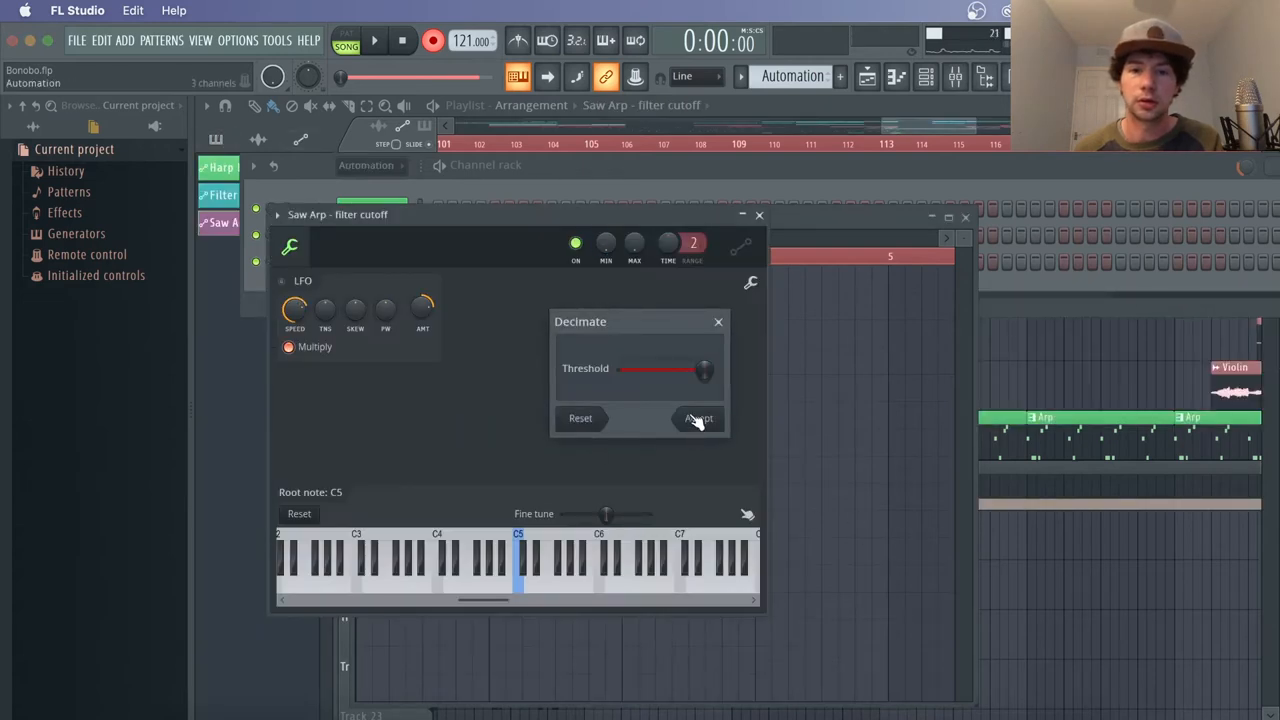
click(696, 418)
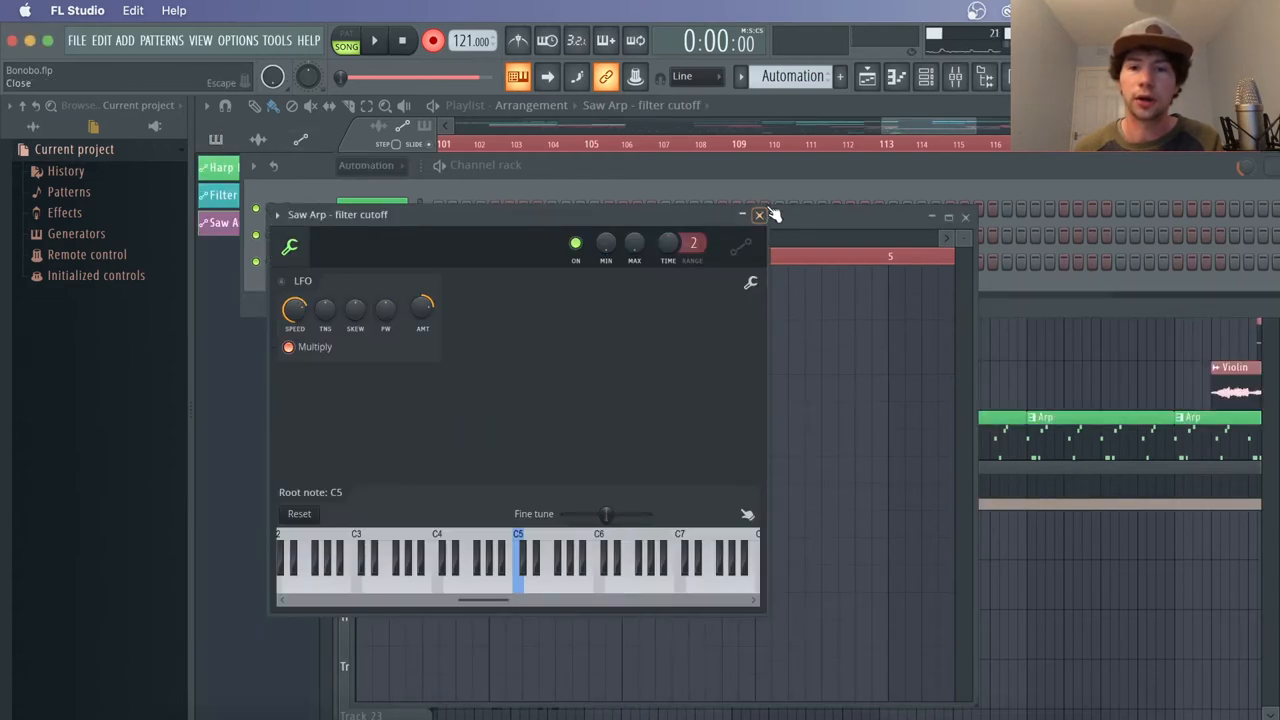
click(760, 216)
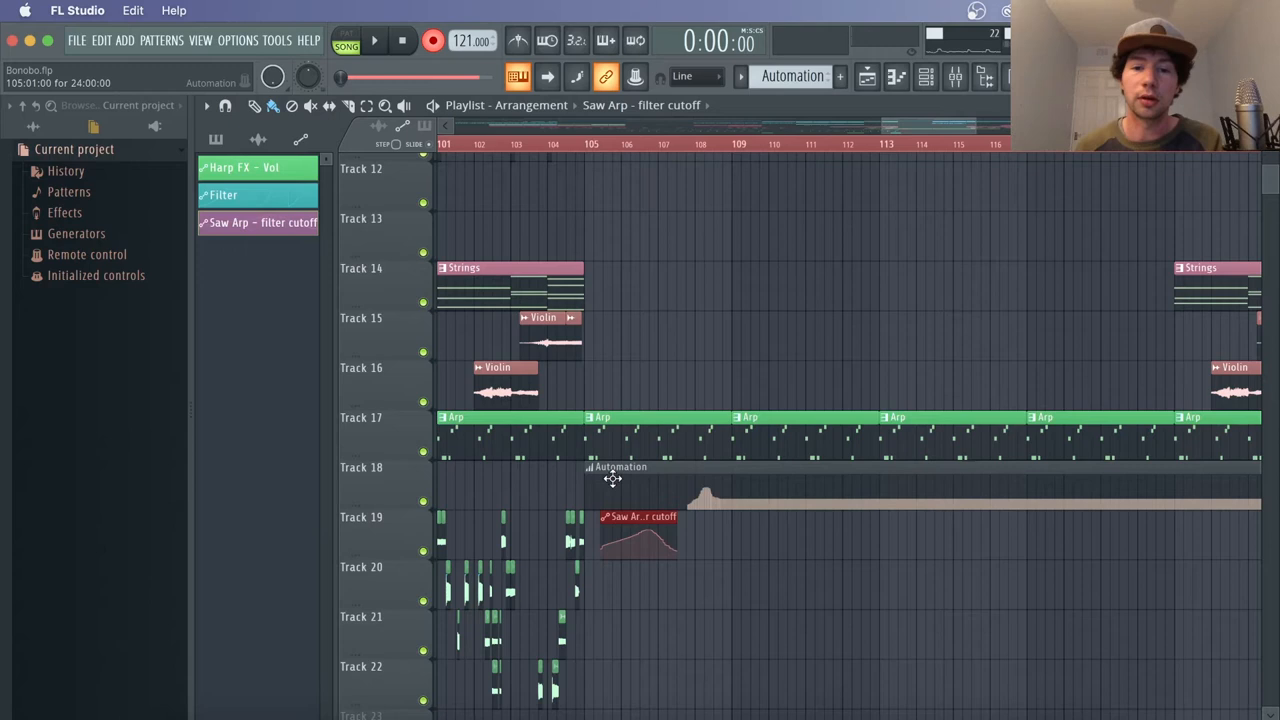
Decimate the recorded filter resonance events with a lowered Threshold
right_click(612, 478)
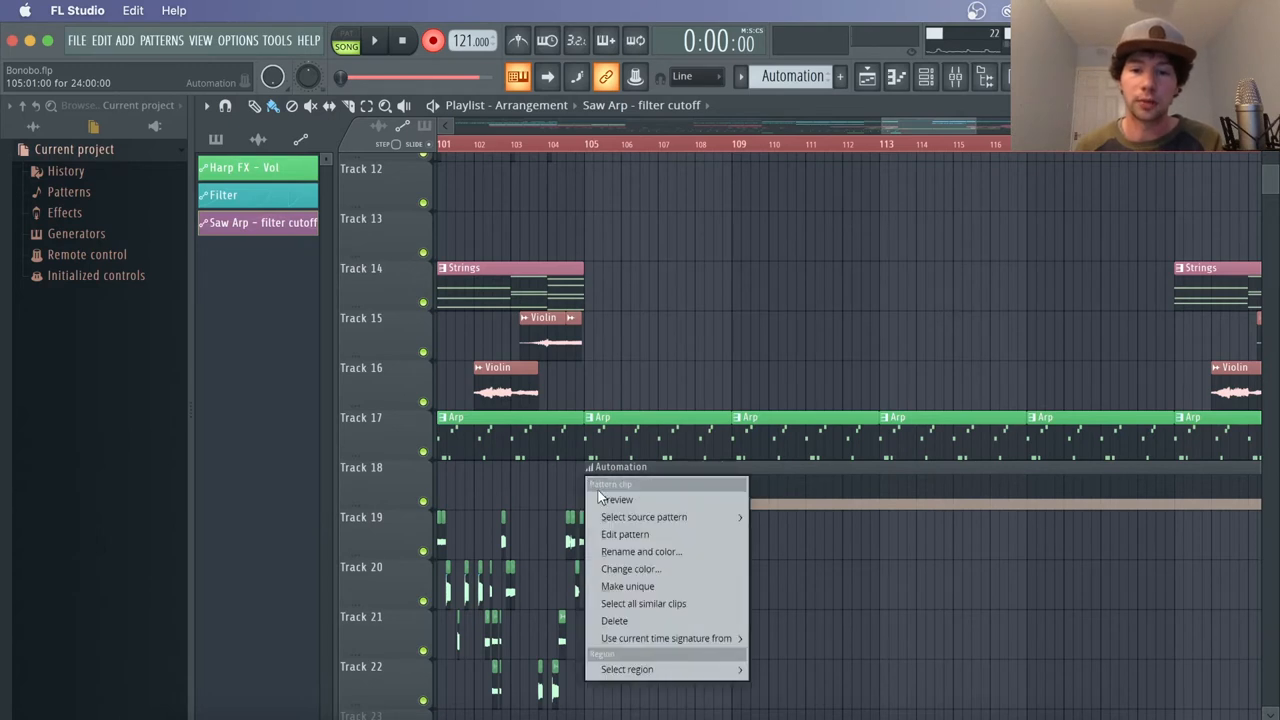
click(624, 534)
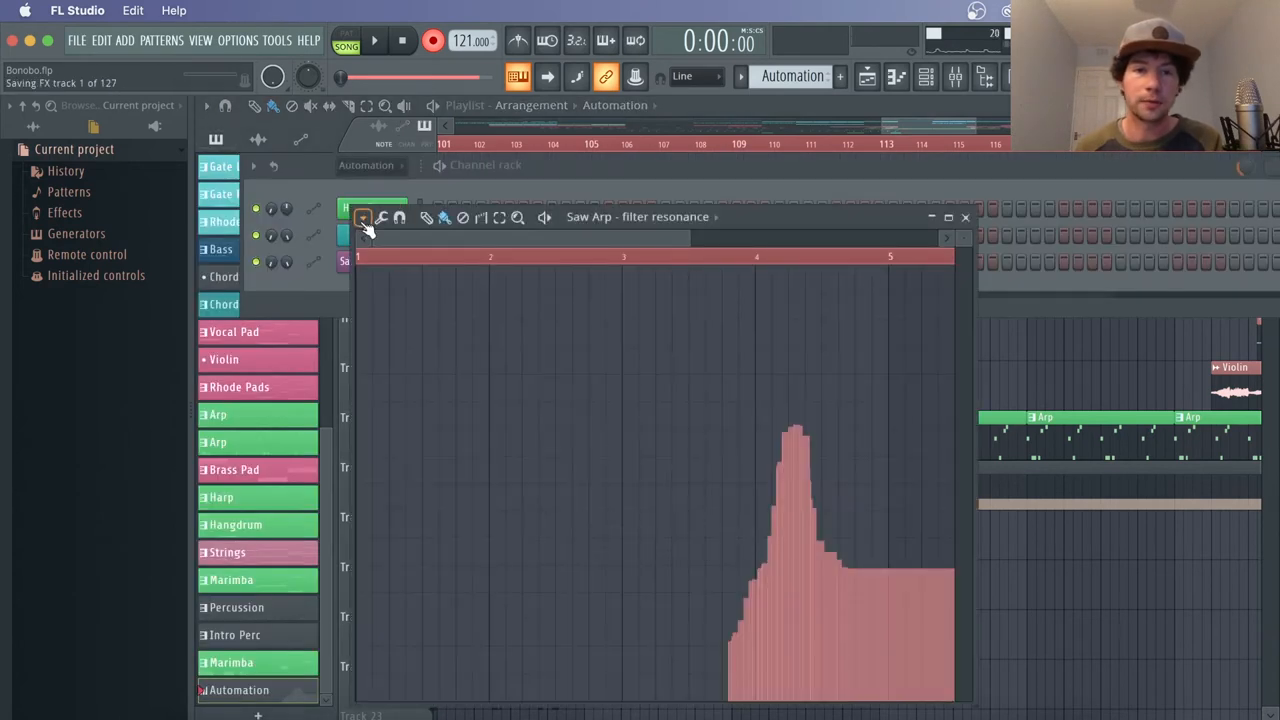
click(362, 216)
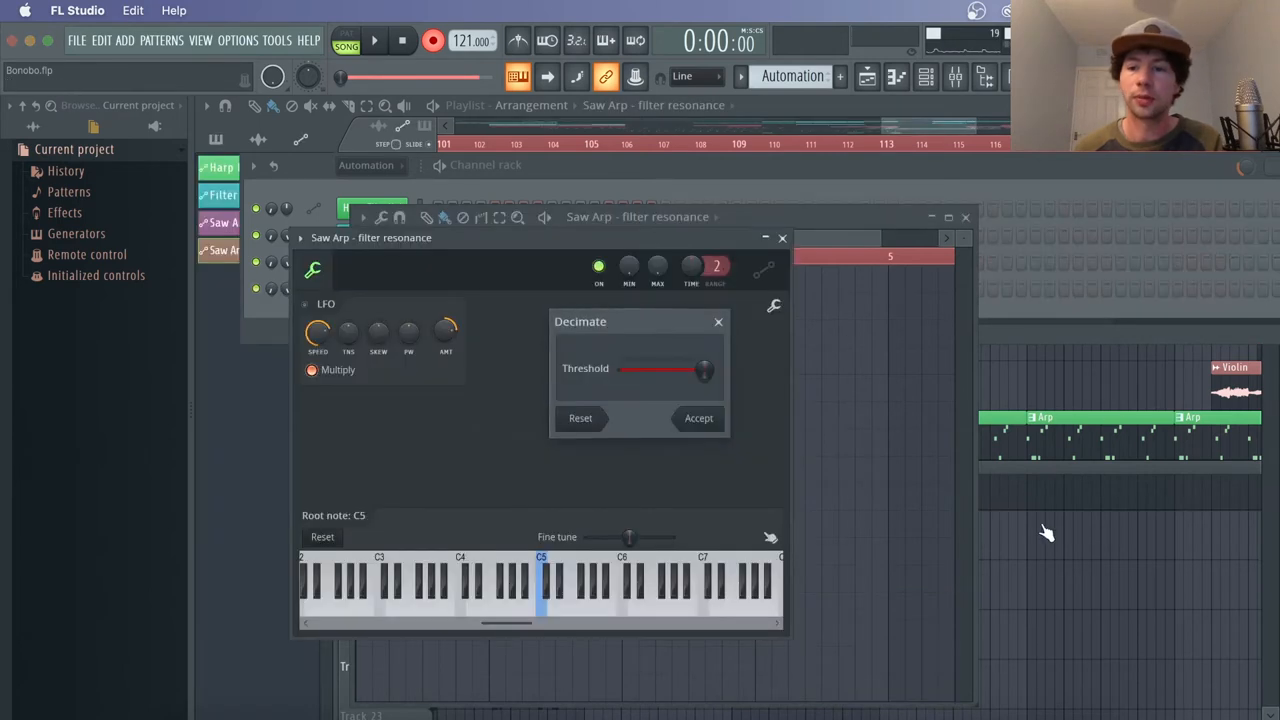
drag(704, 370, 688, 370)
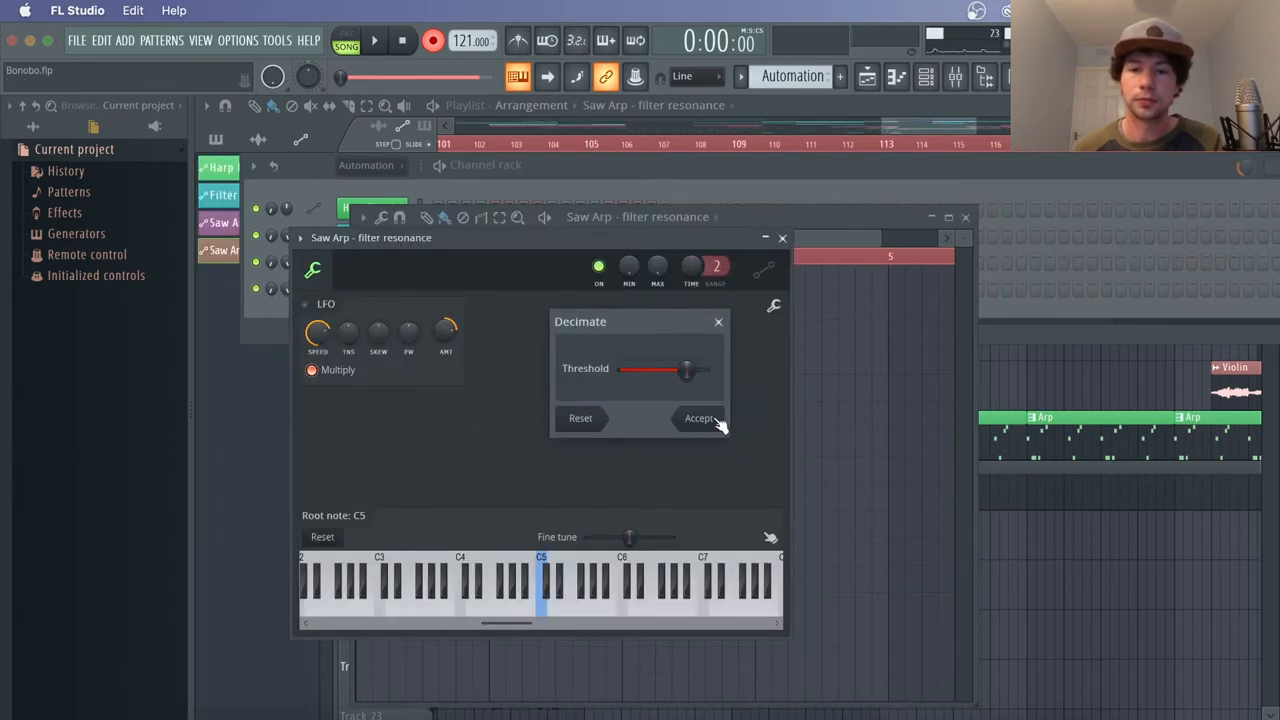
click(700, 418)
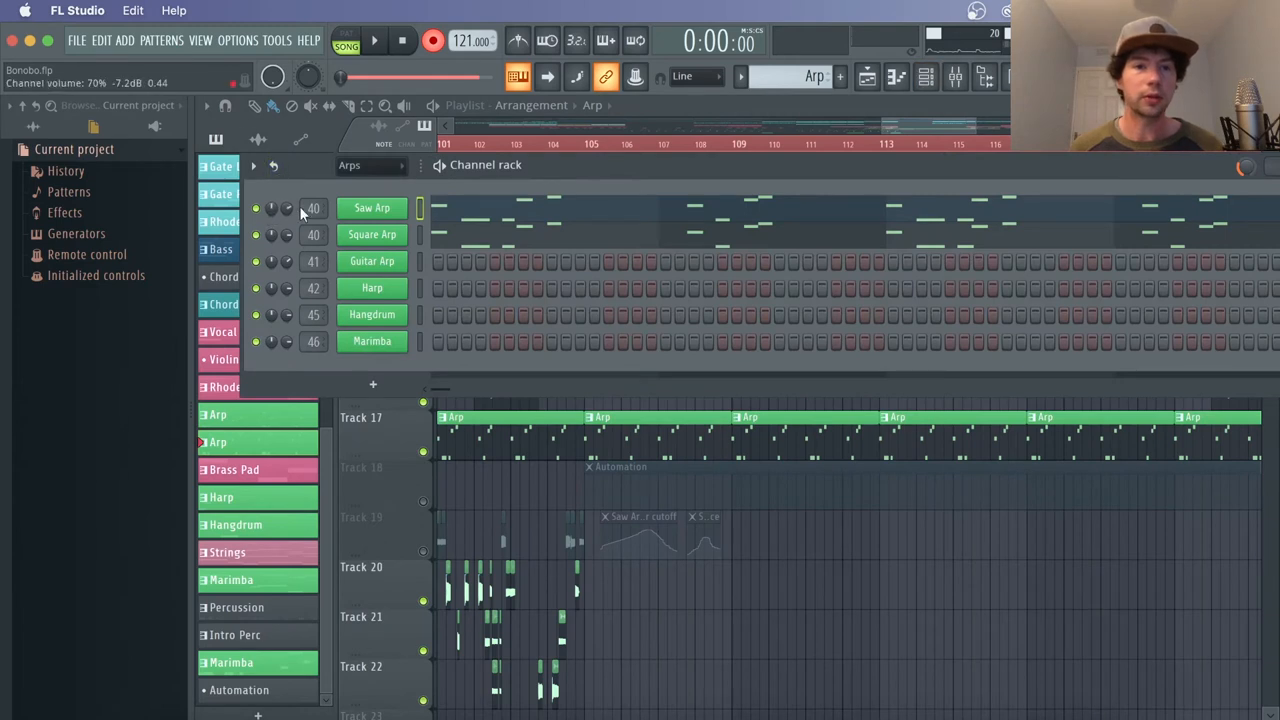
Reopen the Saw Arp channel's TAL-U-NO-LX synth window from the Channel rack
right_click(312, 208)
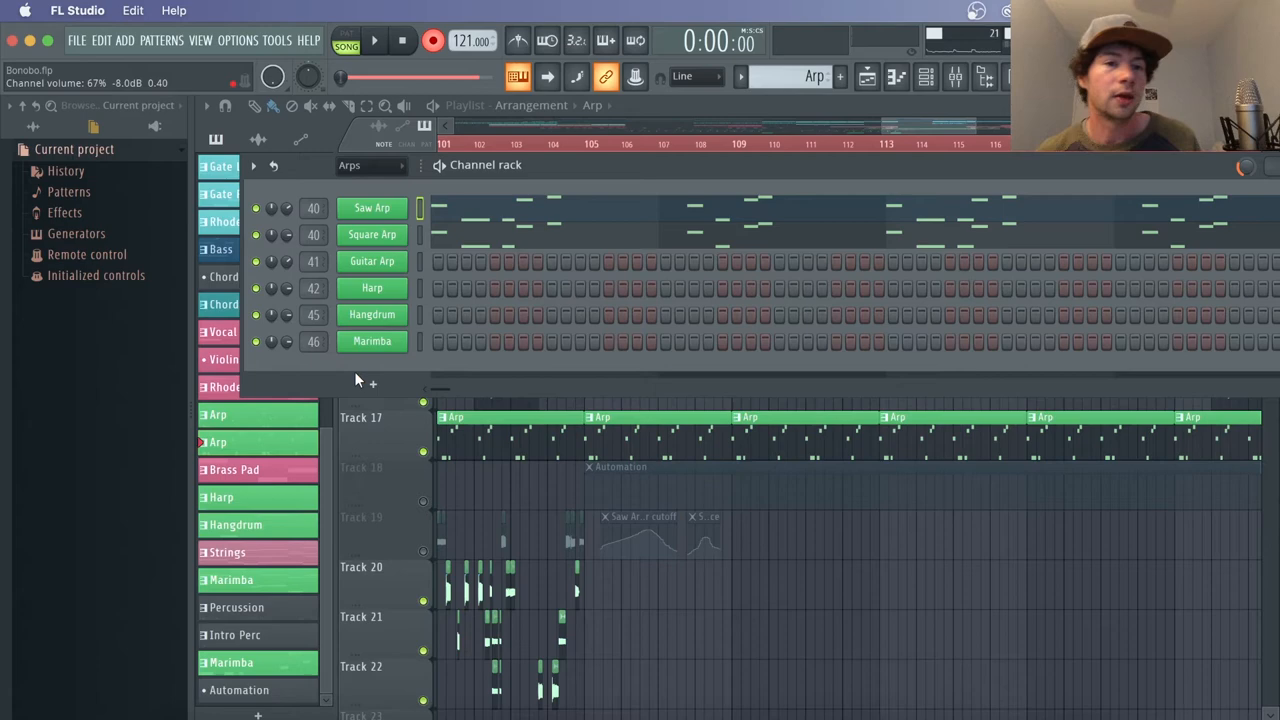
click(372, 206)
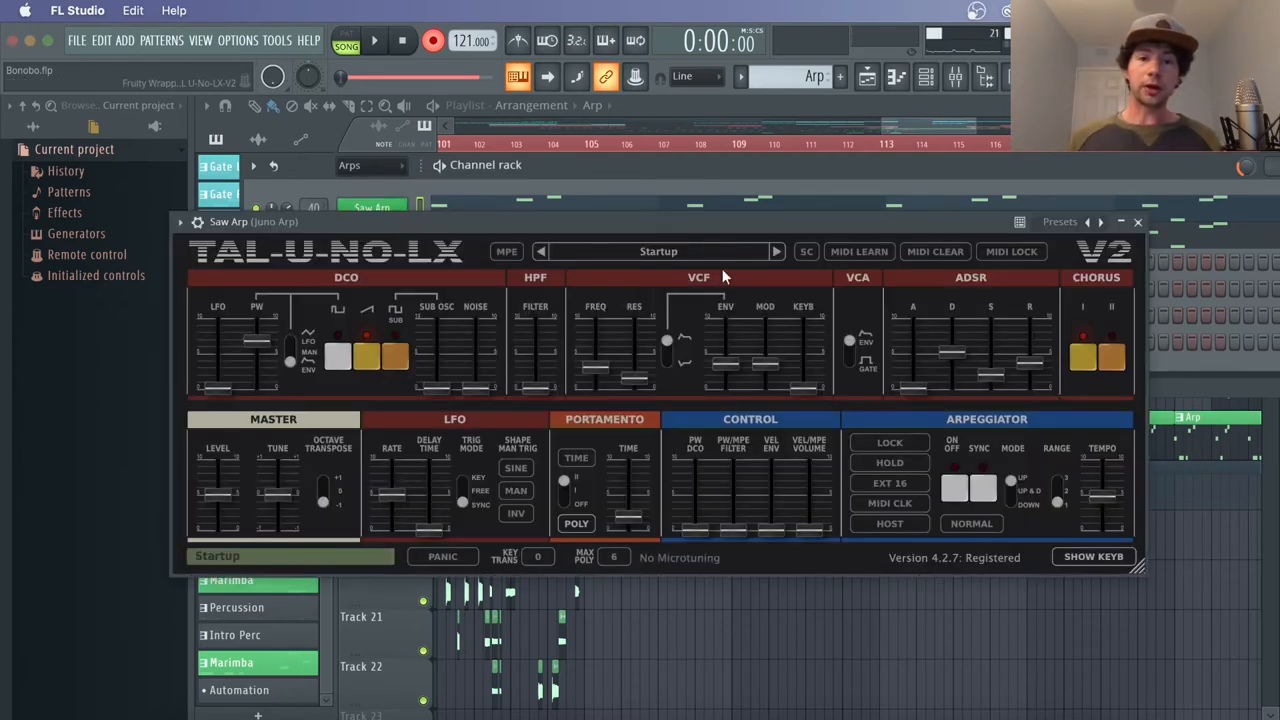
Link the synth's filter cutoff to the internal Saw Arp filter cutoff controller
drag(596, 356, 596, 362)
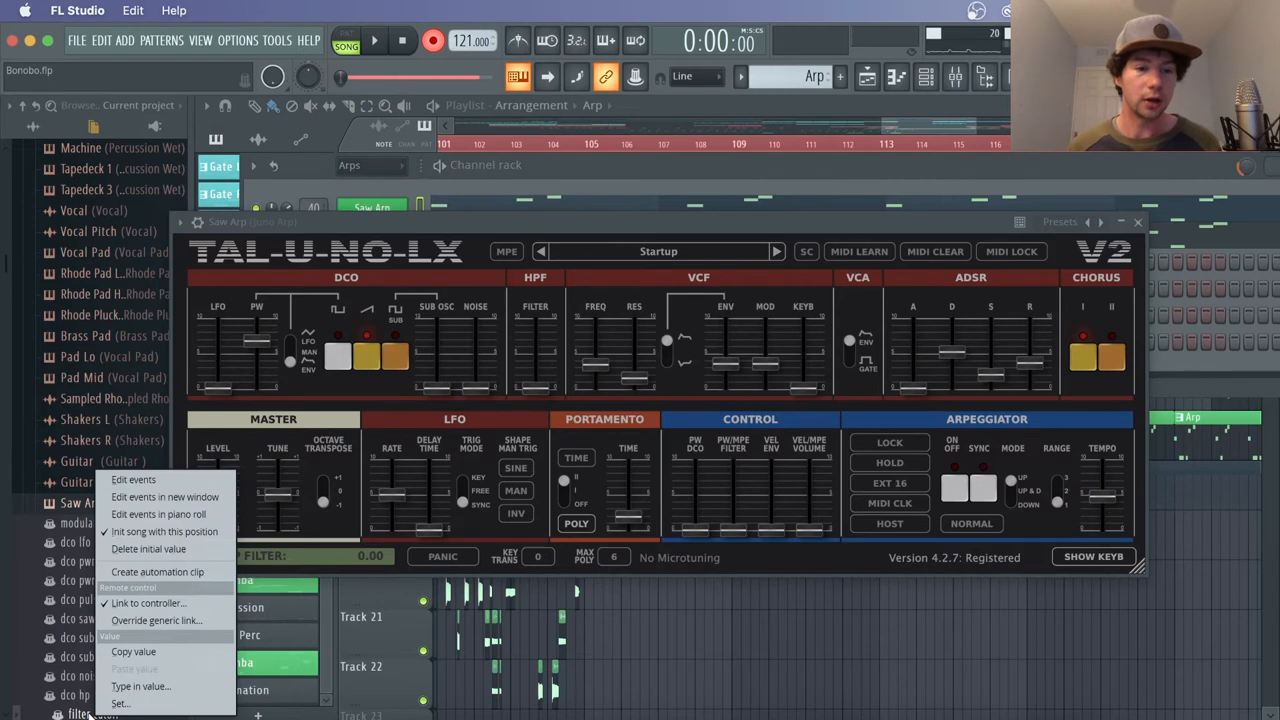
mouse_move(148, 548)
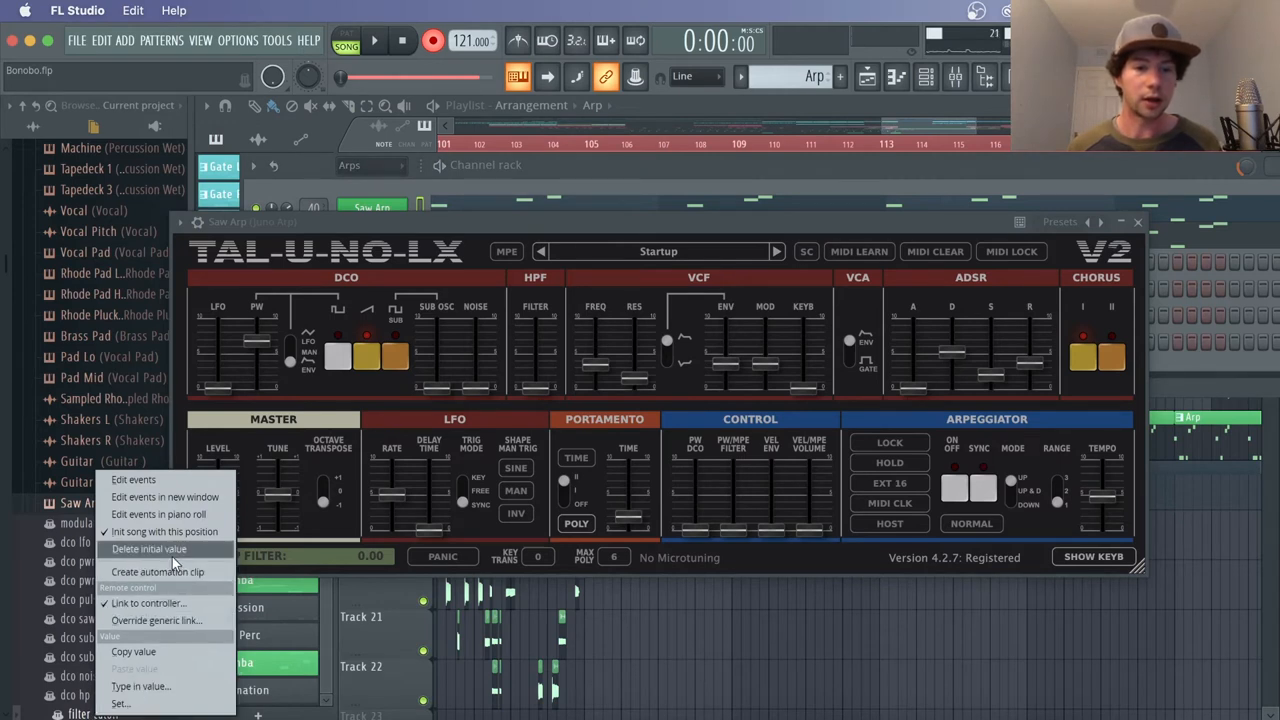
click(148, 604)
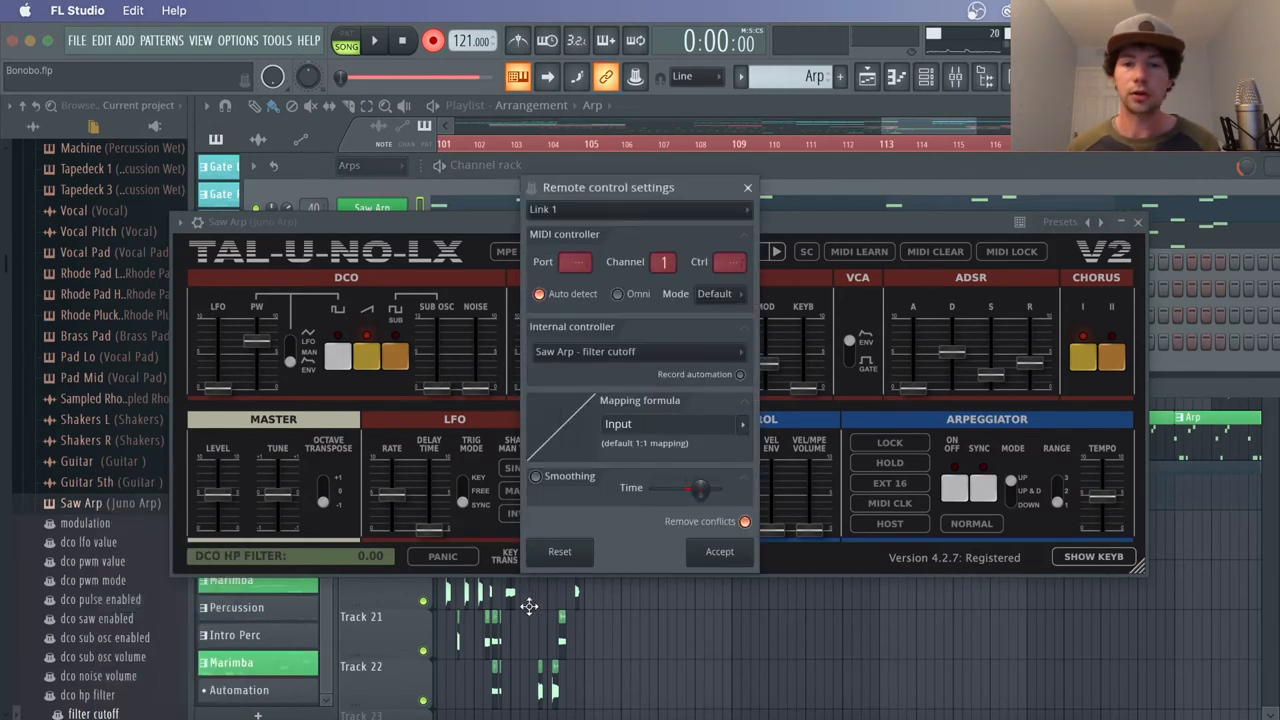
click(748, 188)
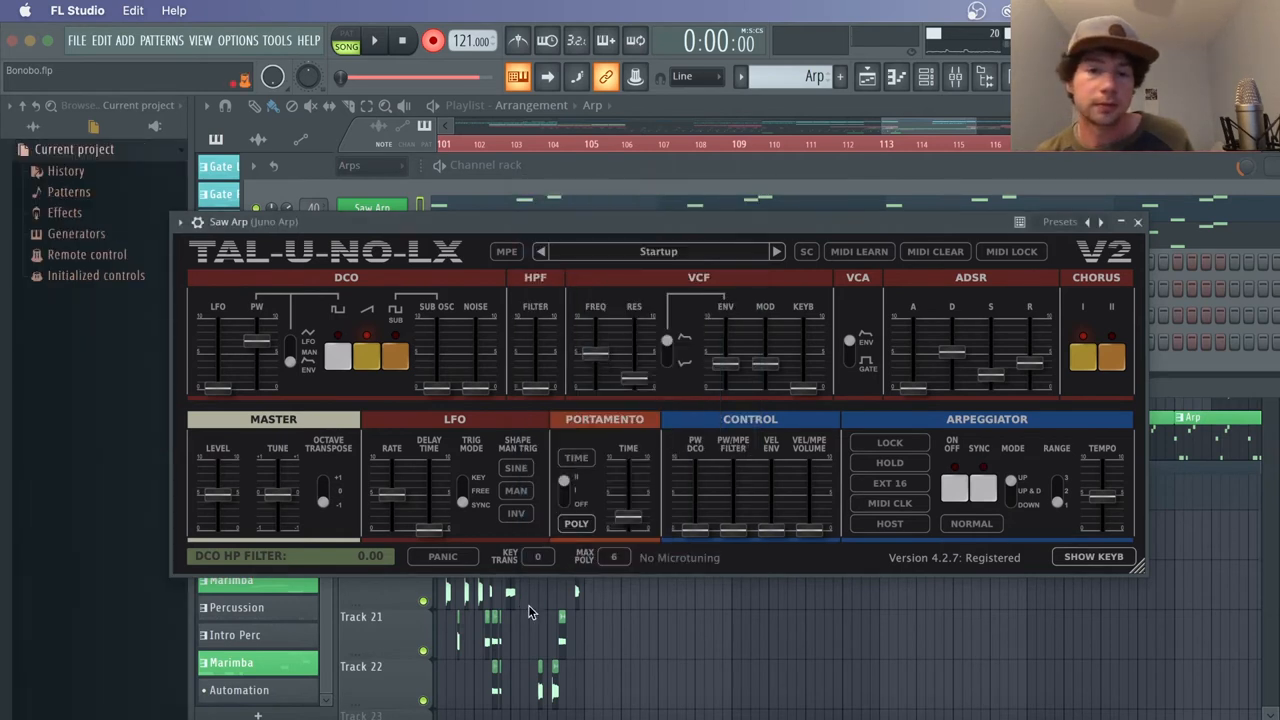
mouse_move(536, 358)
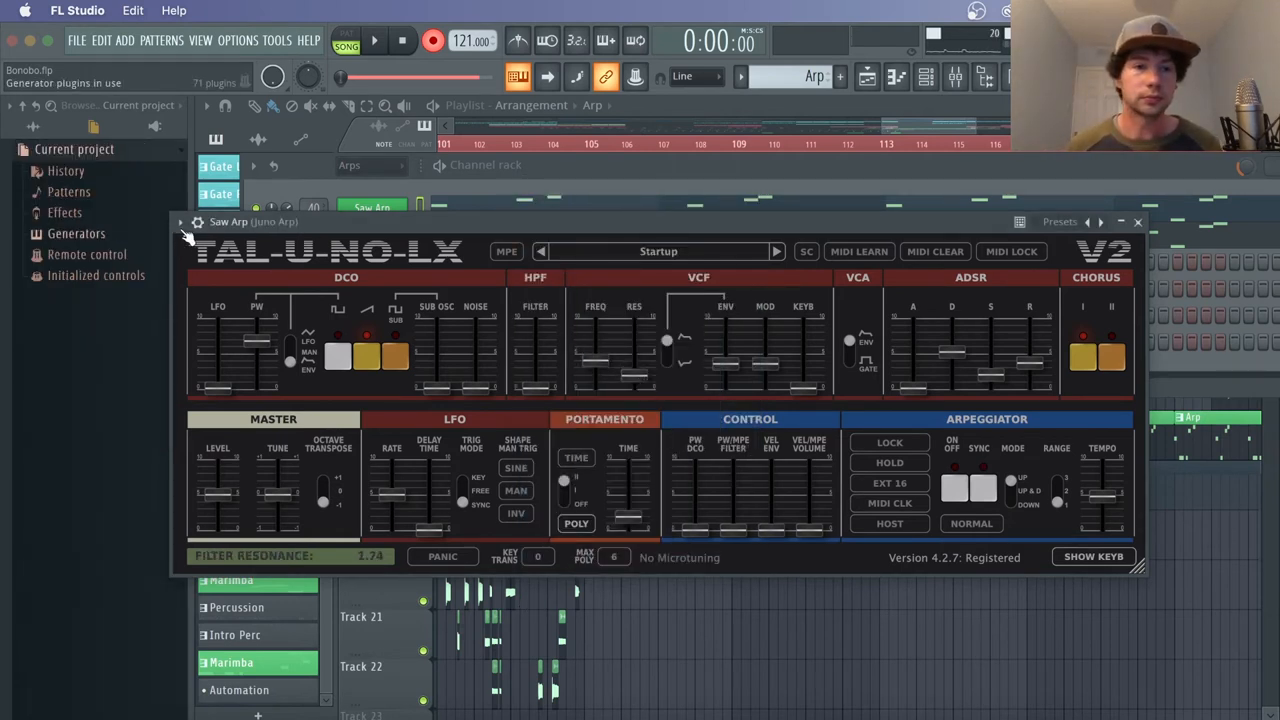
Create the filter resonance automation from the plugin parameter list and return to the Playlist
click(180, 220)
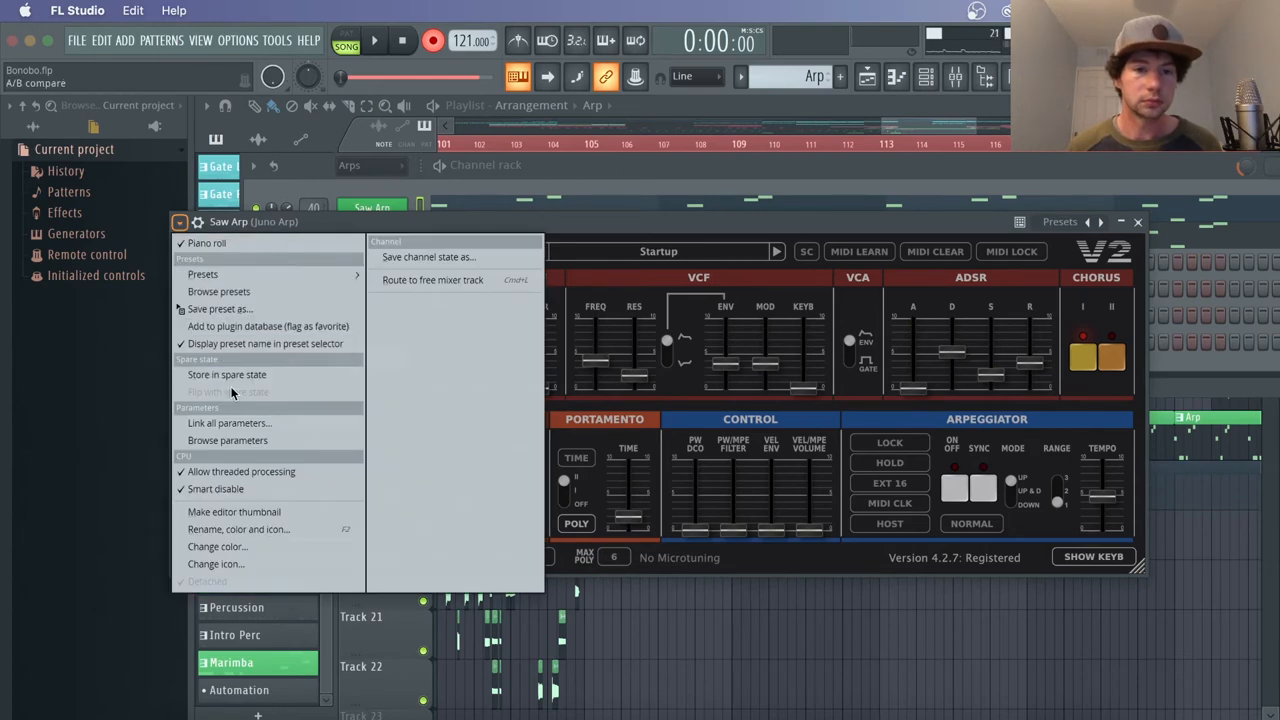
mouse_move(228, 440)
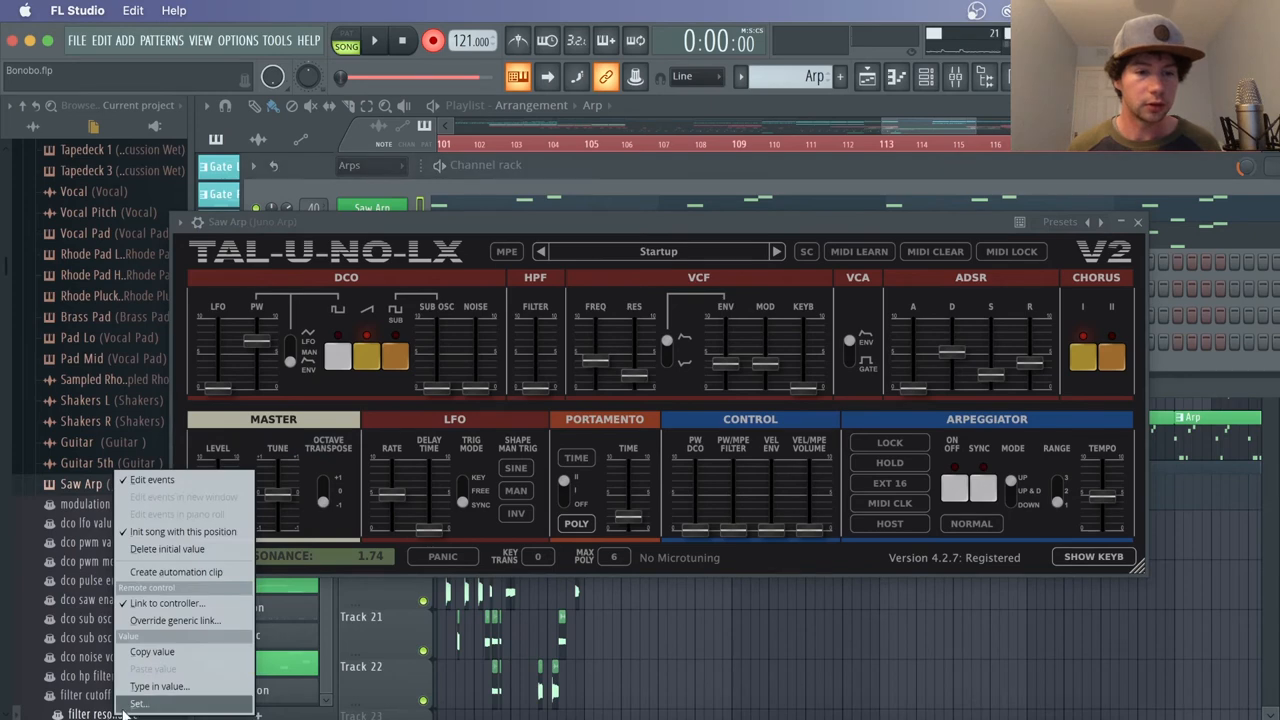
click(168, 602)
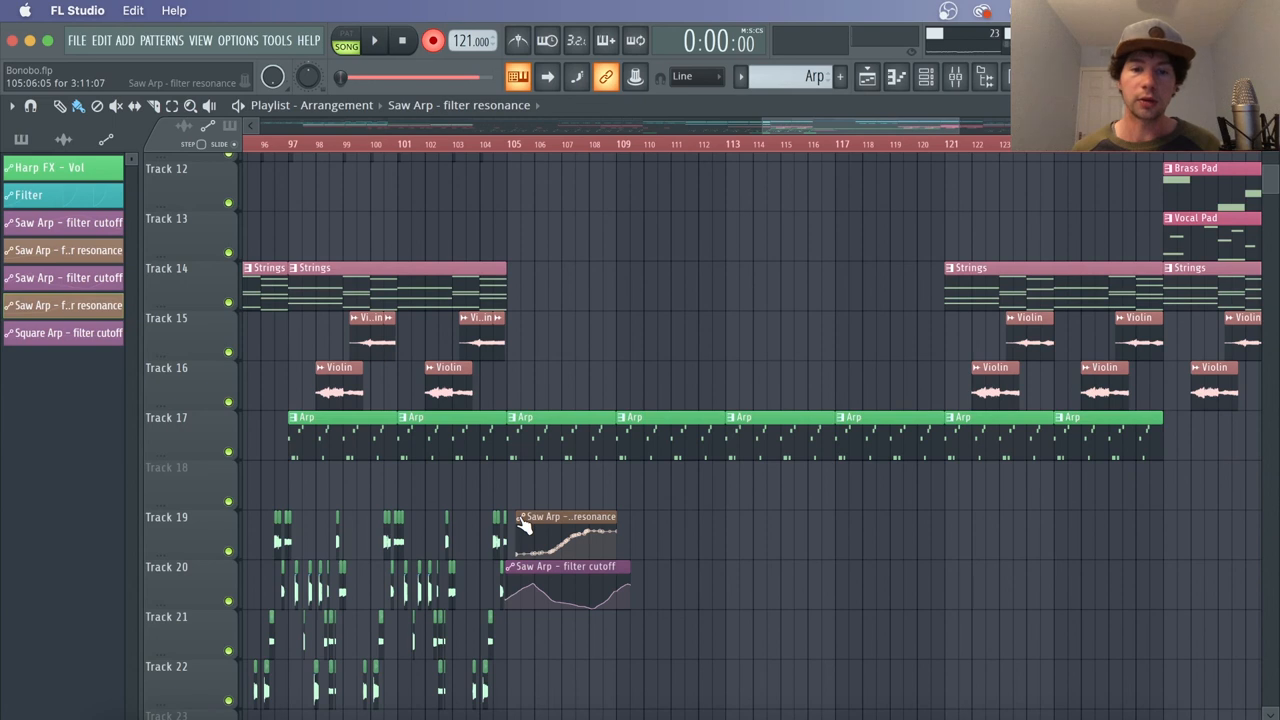
Paste the copied automation state into the filter resonance clip via Articulator tools
right_click(564, 524)
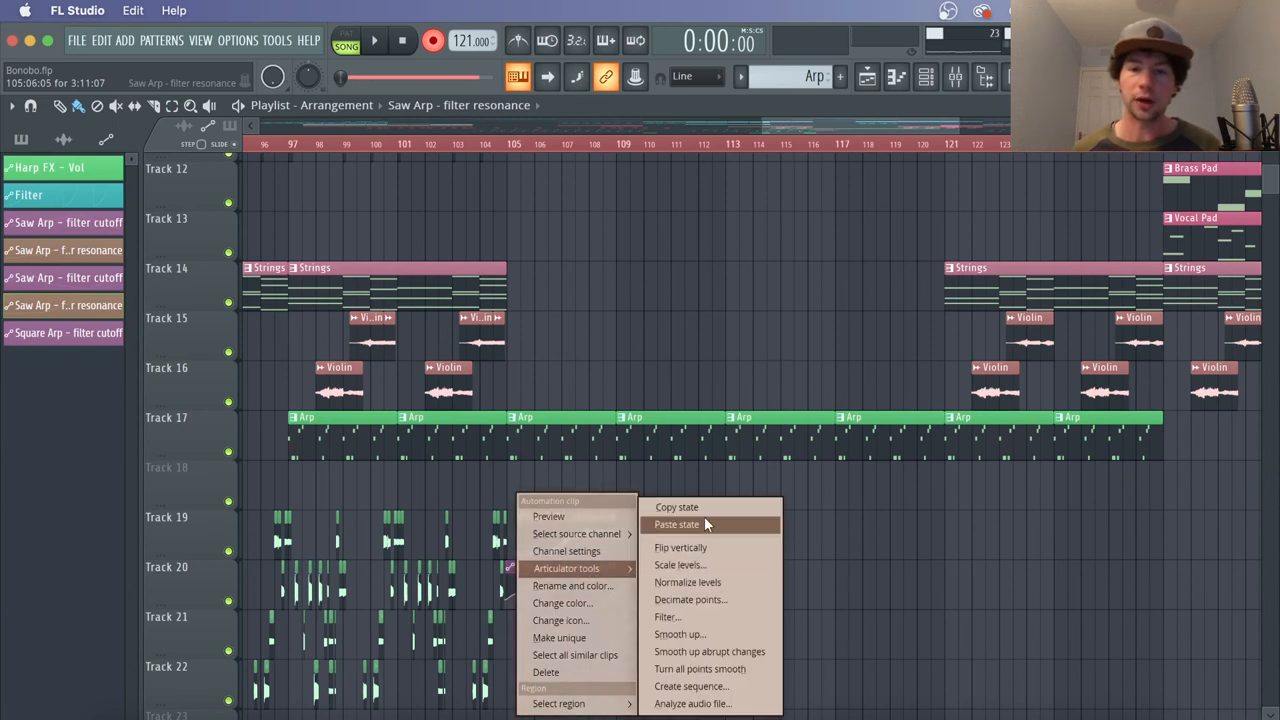
click(676, 524)
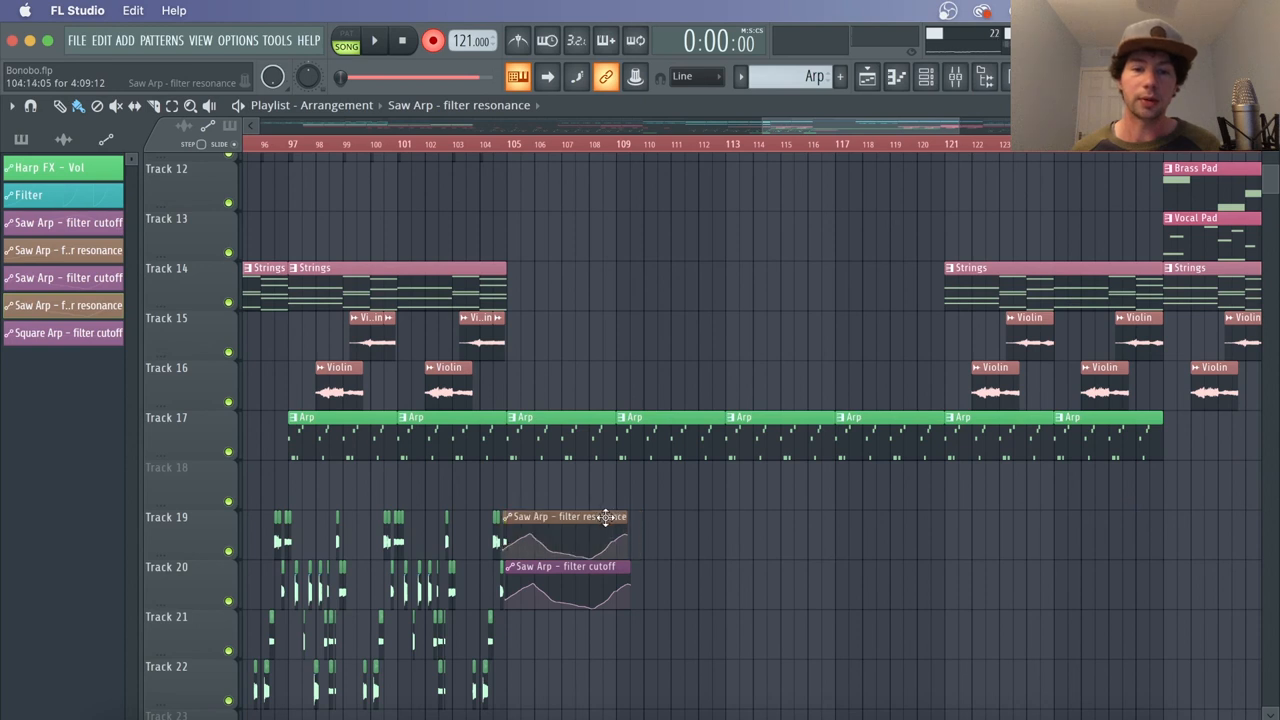